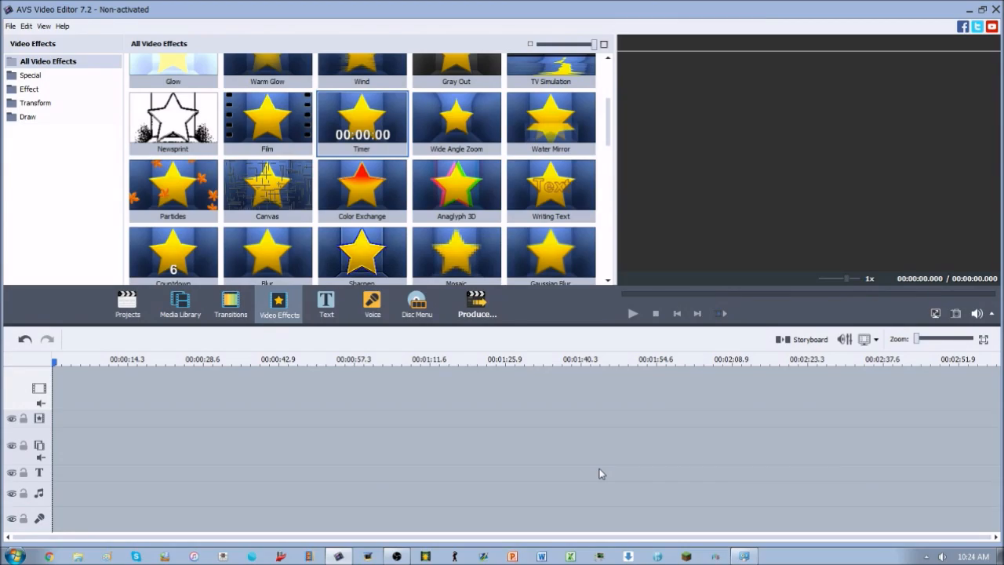
mouse_move(445, 198)
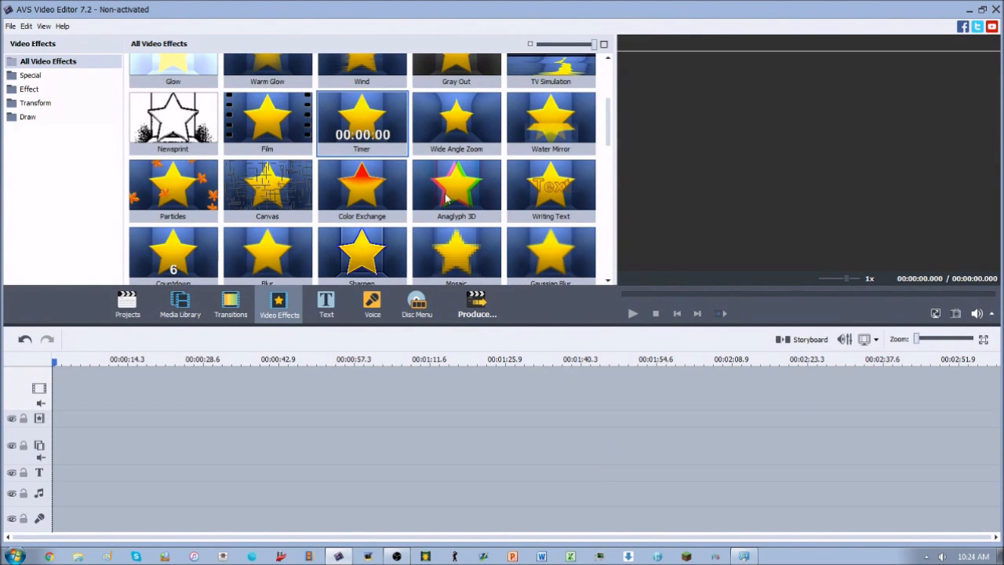
Drop the Wide Angle Zoom effect onto the timeline beside the green clip and select it
click(179, 304)
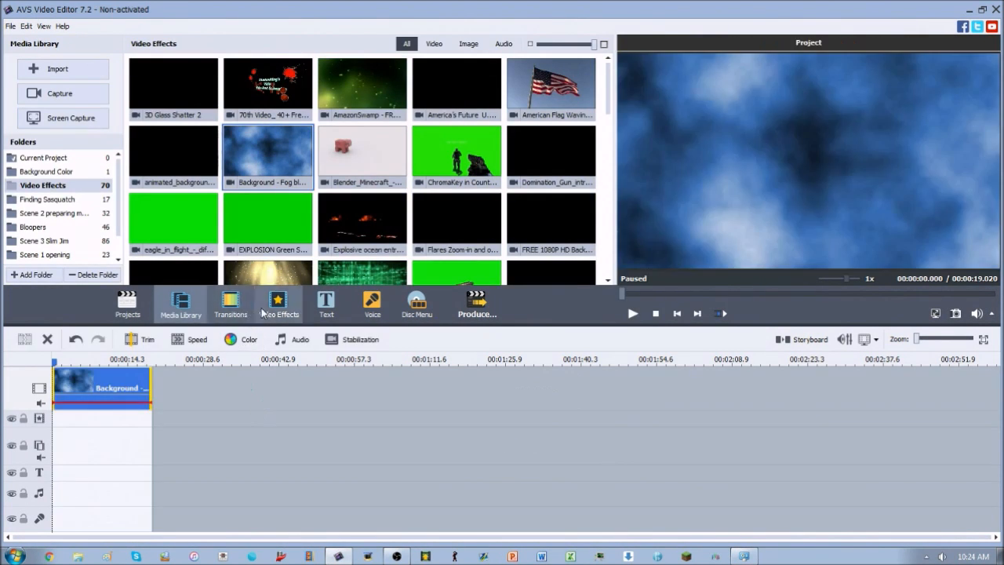
click(279, 305)
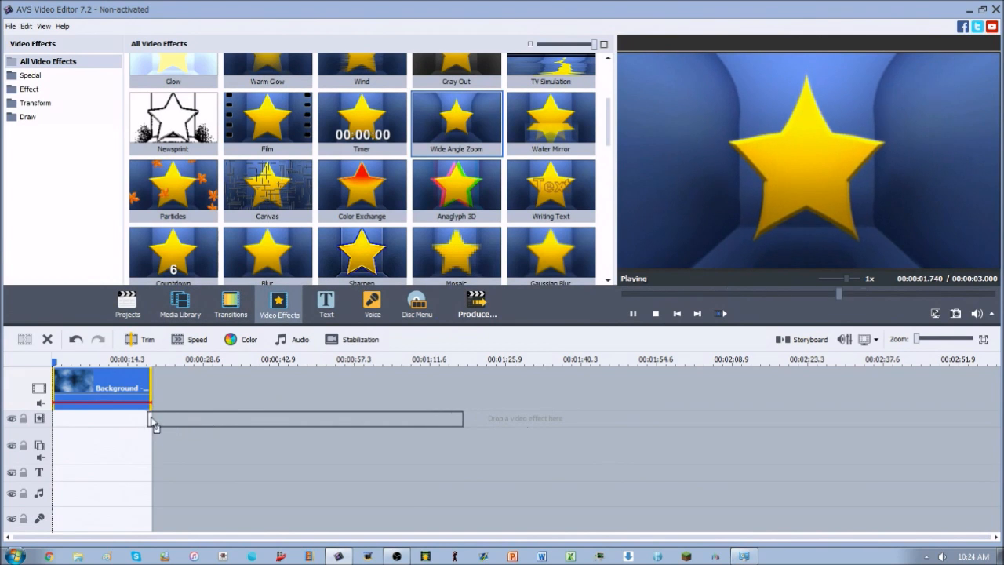
drag(456, 121, 274, 418)
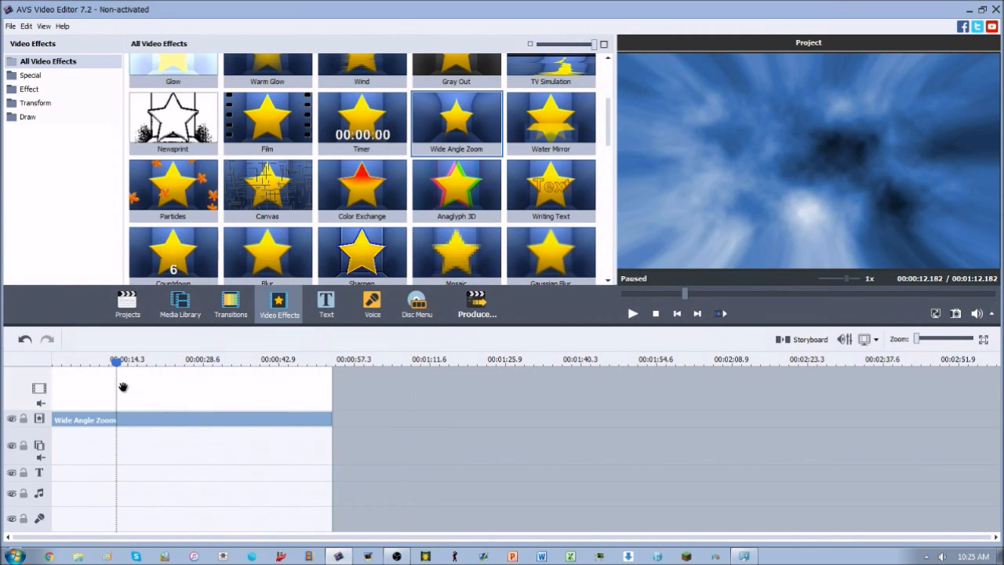
click(179, 304)
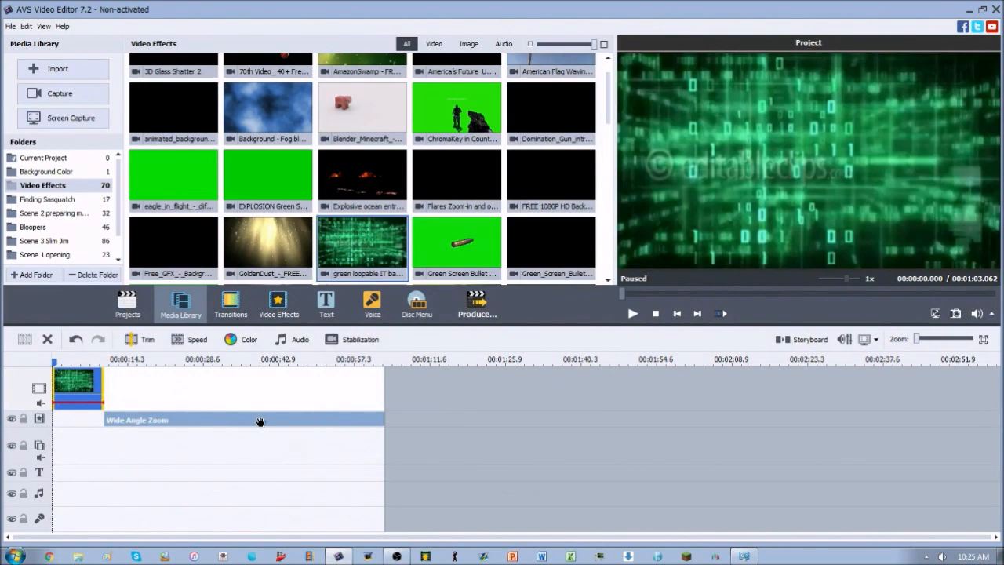
click(235, 419)
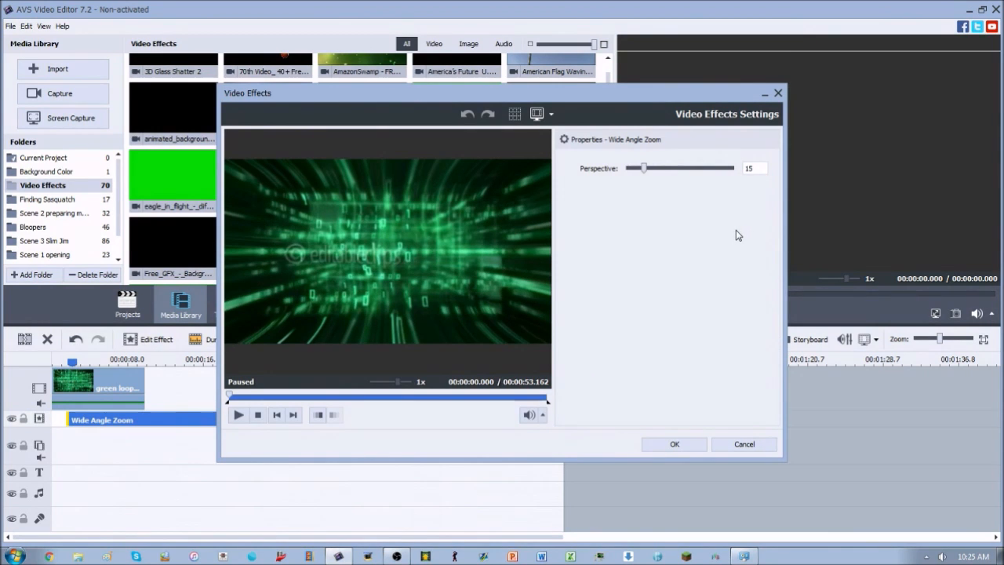
mouse_move(644, 168)
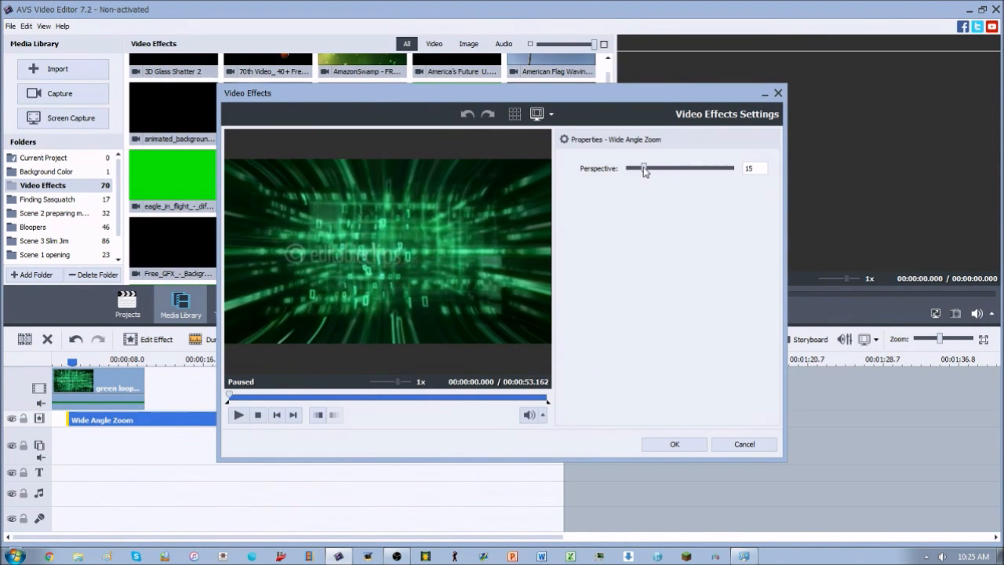
Raise the Wide Angle Zoom perspective to 100 and preview the result
drag(643, 167, 725, 167)
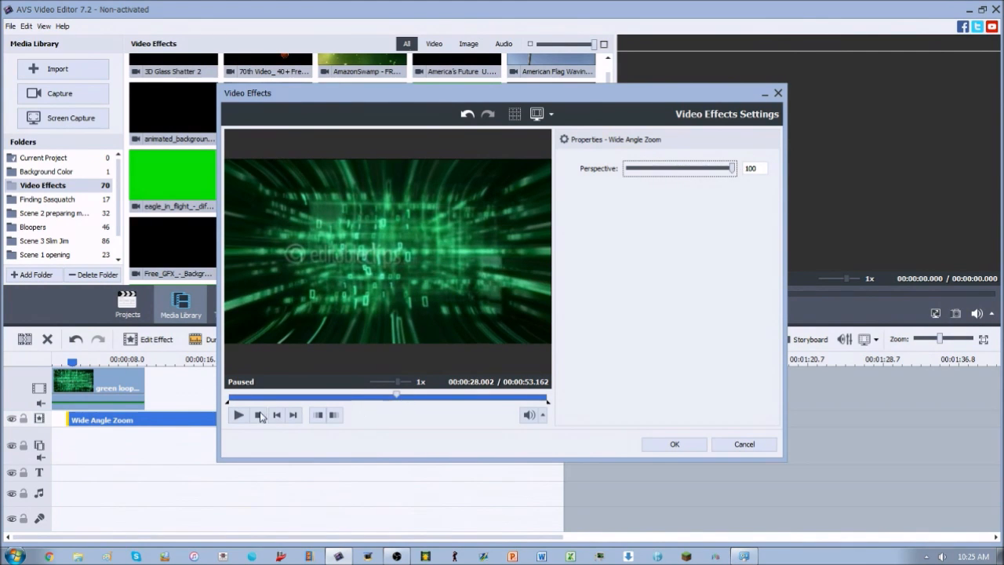
click(238, 414)
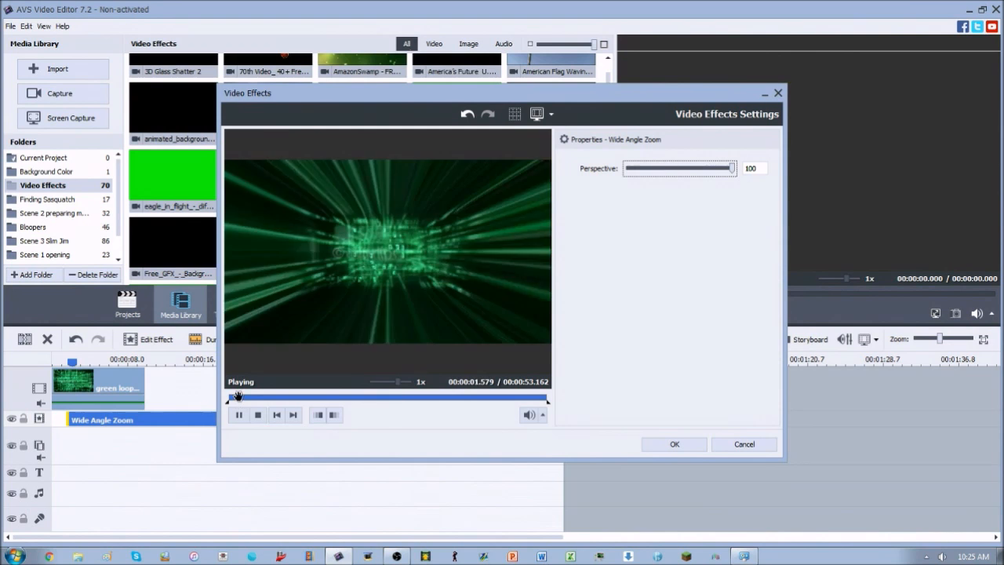
click(238, 414)
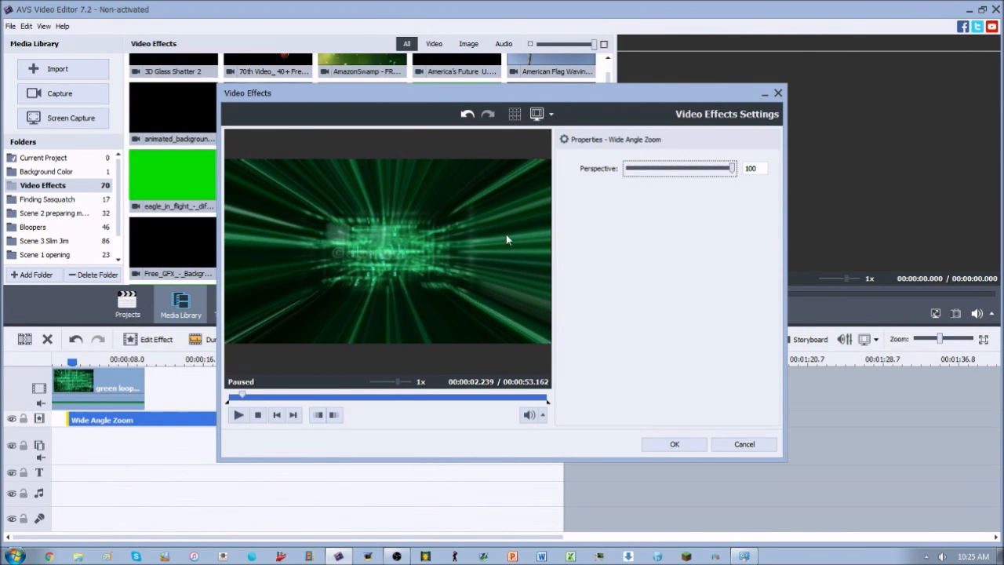
mouse_move(380, 228)
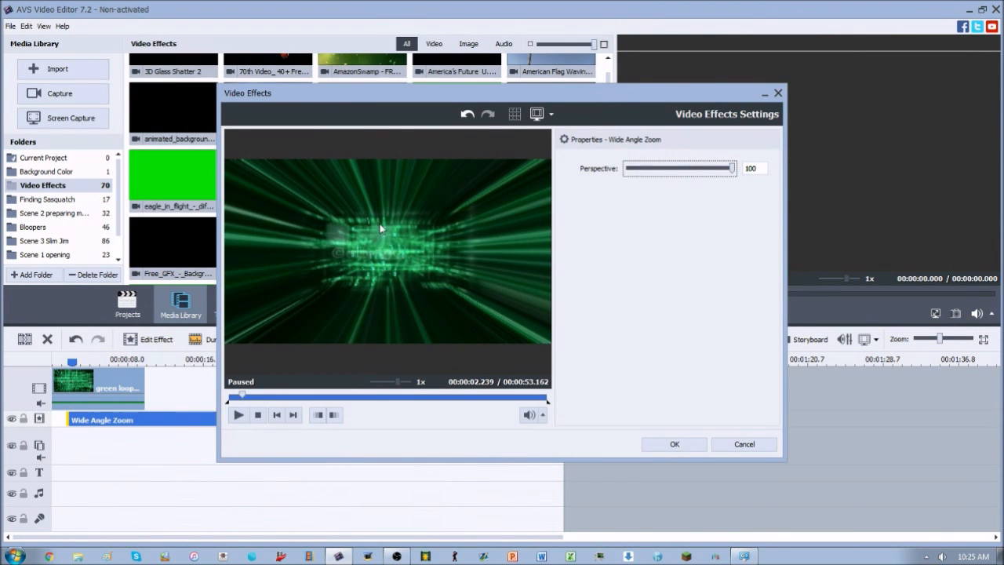
mouse_move(384, 196)
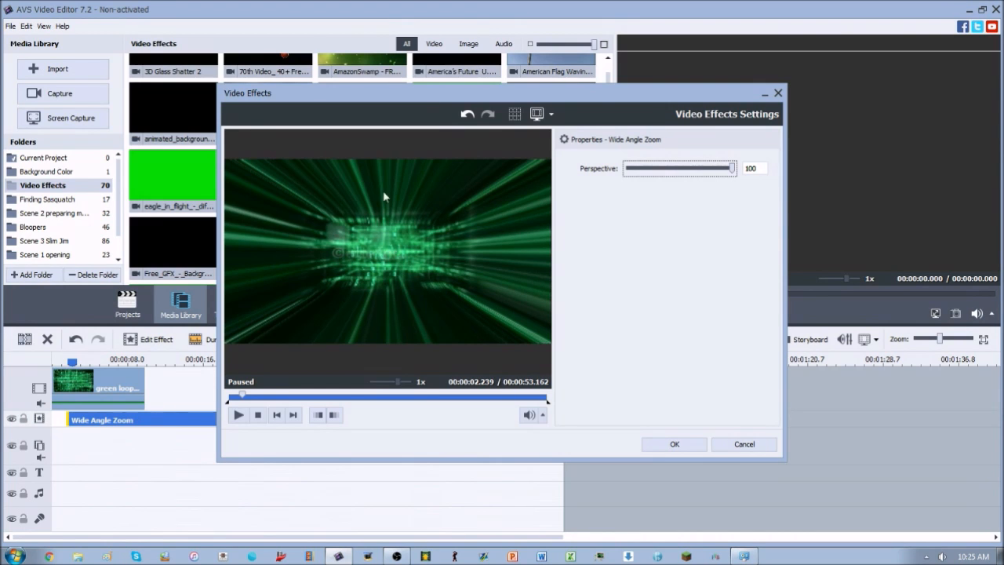
Bring the perspective down through 10 and 4, settle on 13, and preview
drag(730, 168, 633, 168)
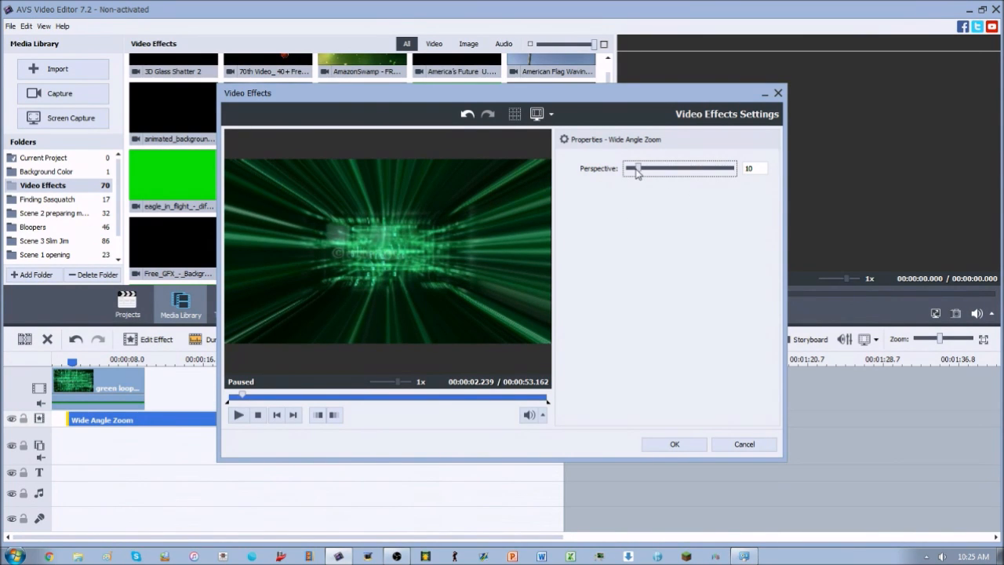
drag(639, 168, 631, 169)
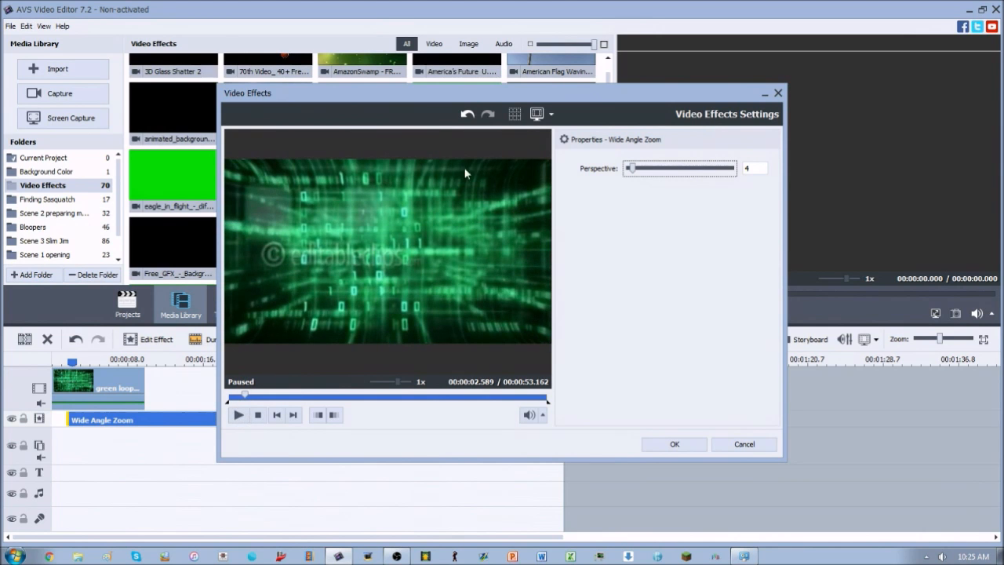
mouse_move(618, 177)
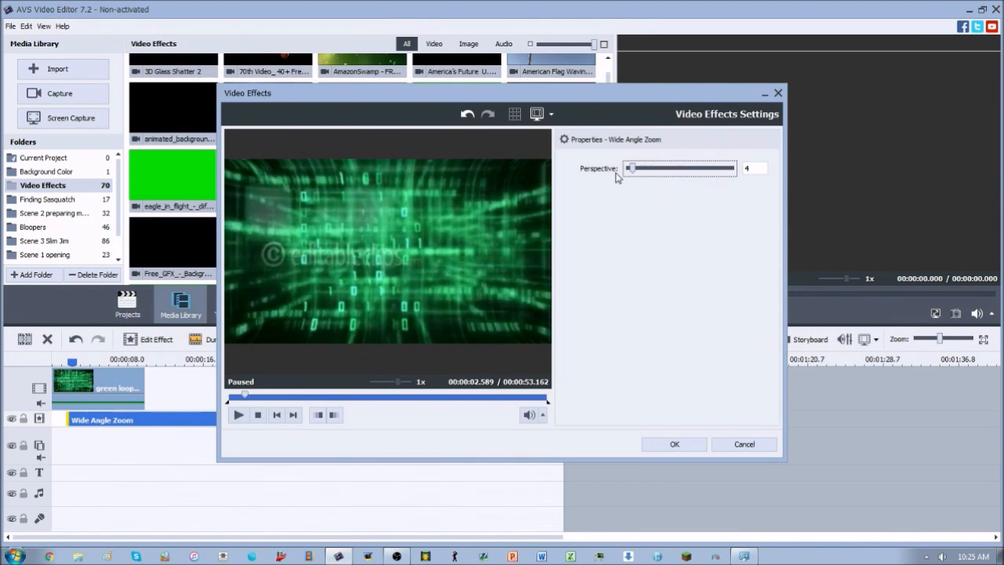
click(238, 414)
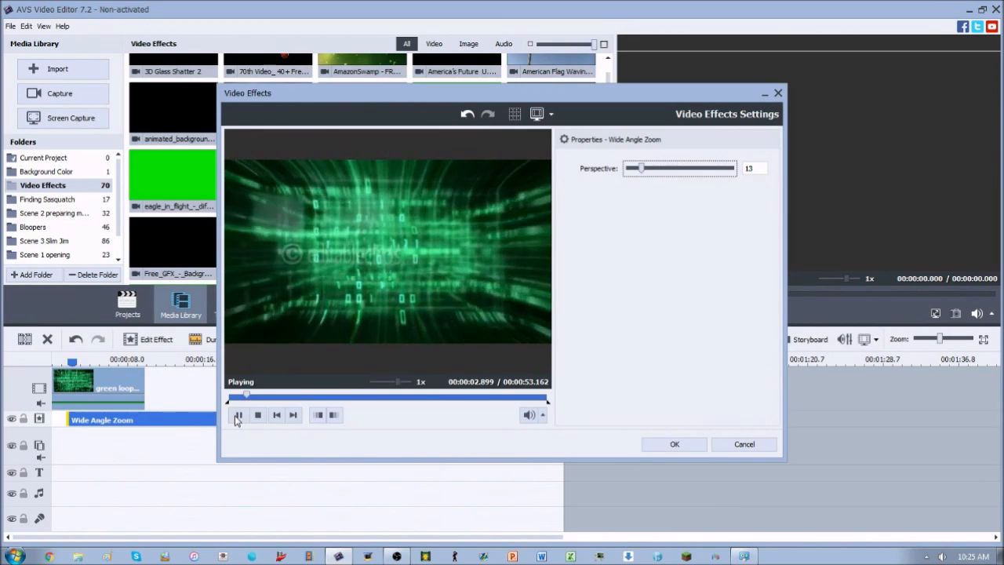
click(237, 414)
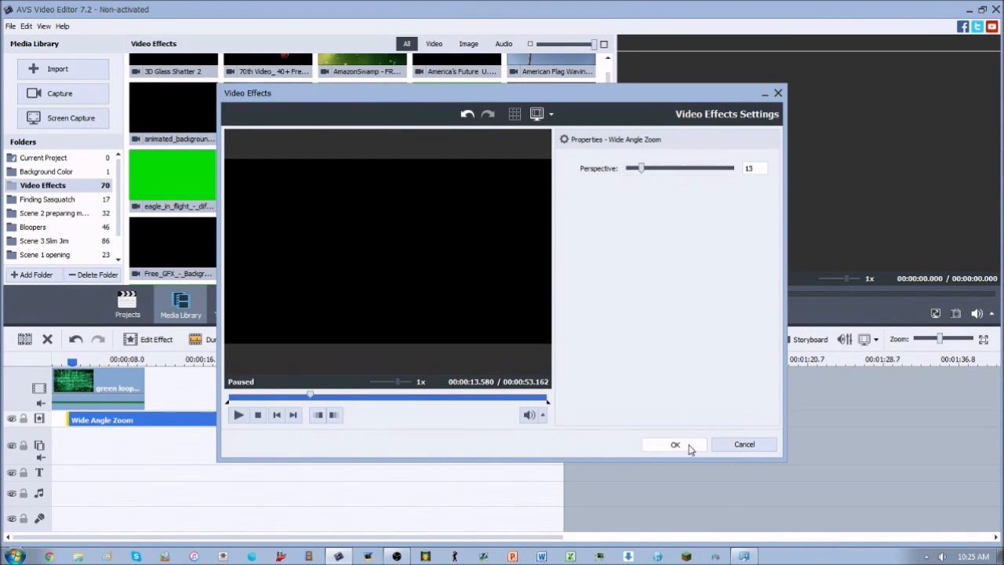
Apply the settings, then raise the Wide Angle Zoom perspective to 96 and confirm
click(674, 444)
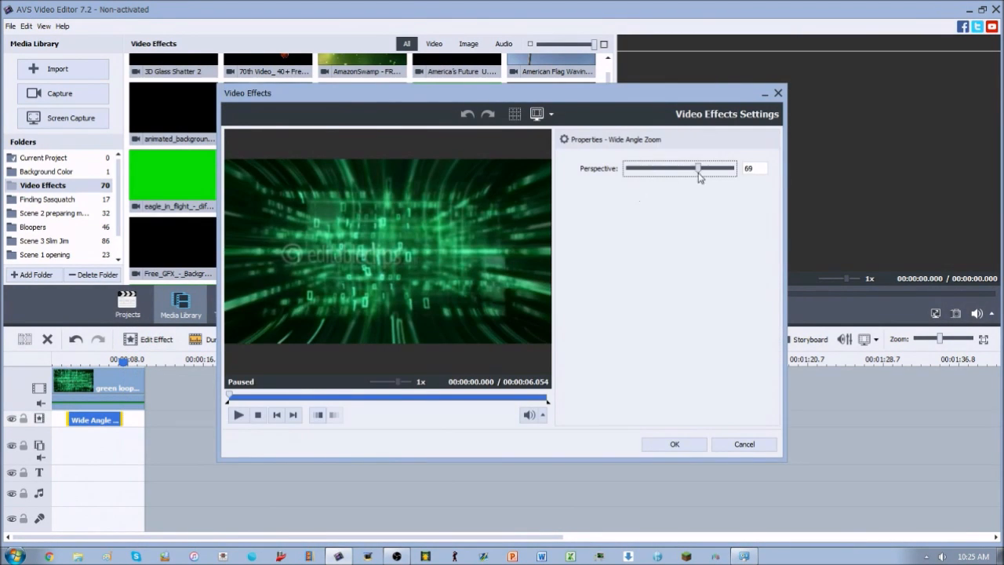
drag(696, 167, 729, 168)
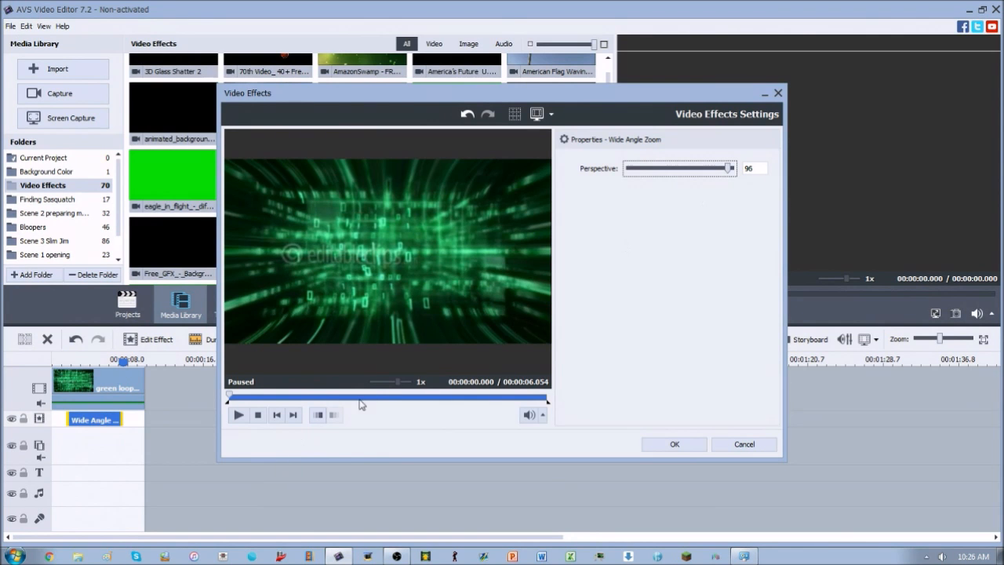
click(334, 414)
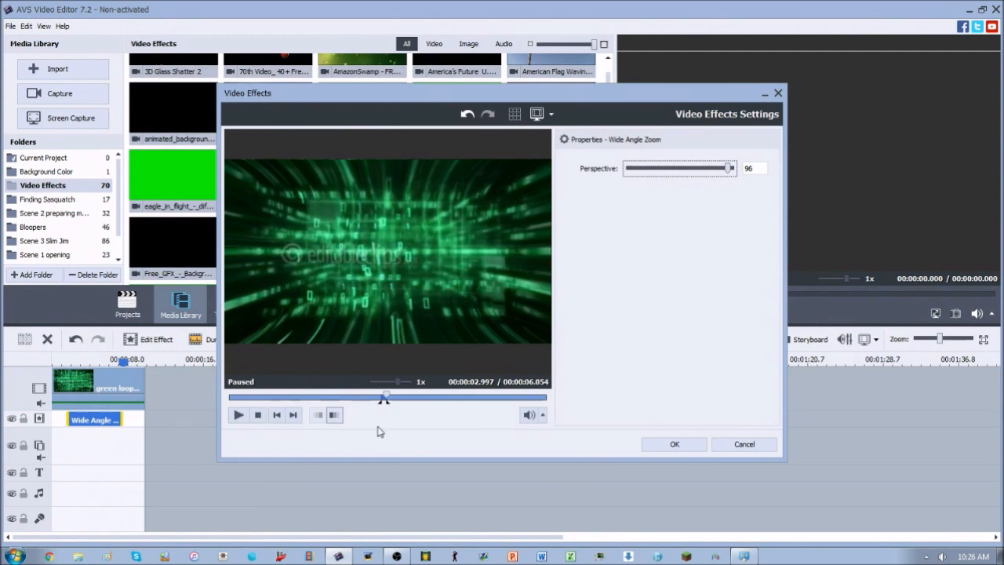
click(673, 443)
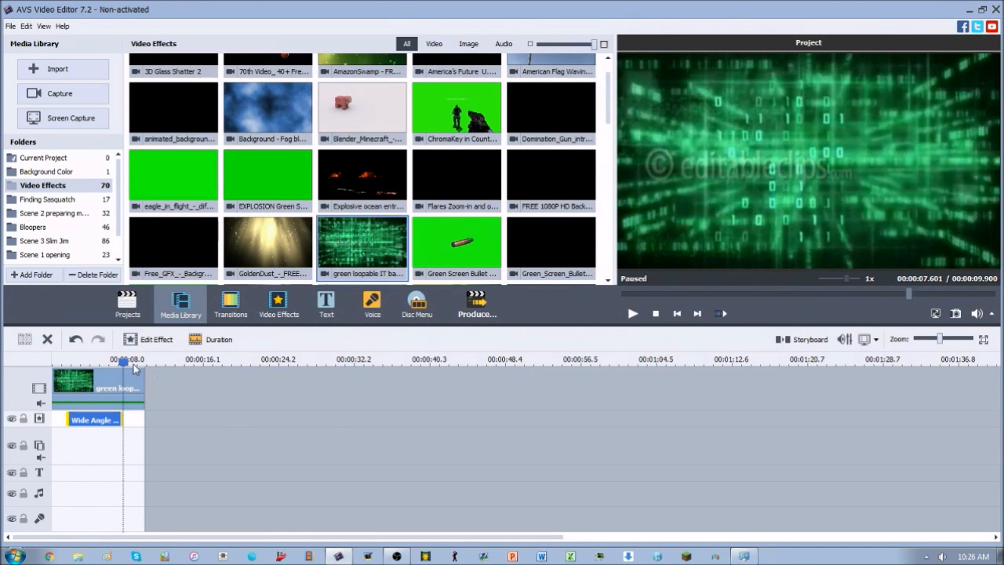
Play the project from near the clip start to check the shortened, roughly 1.3-second effect
click(633, 313)
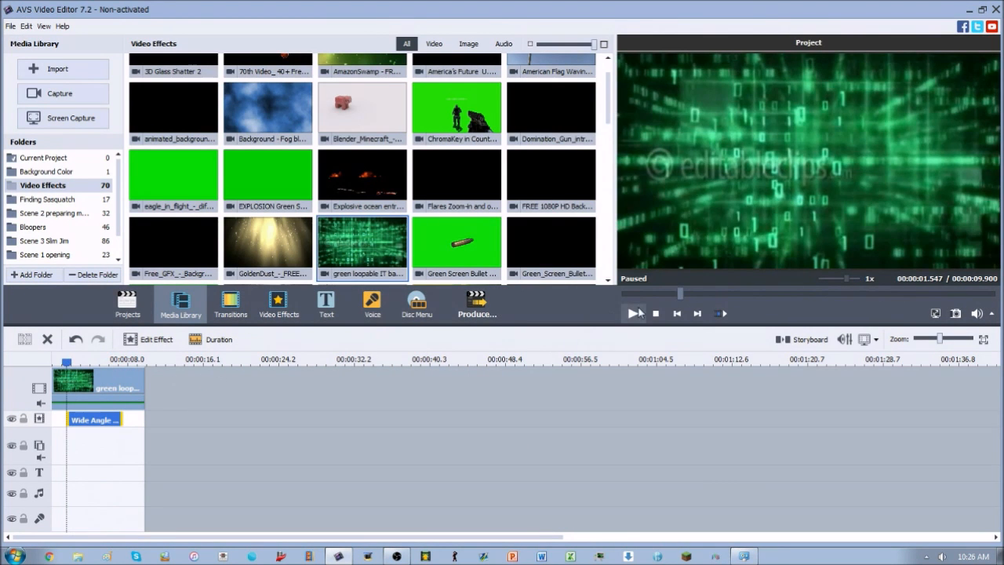
click(634, 313)
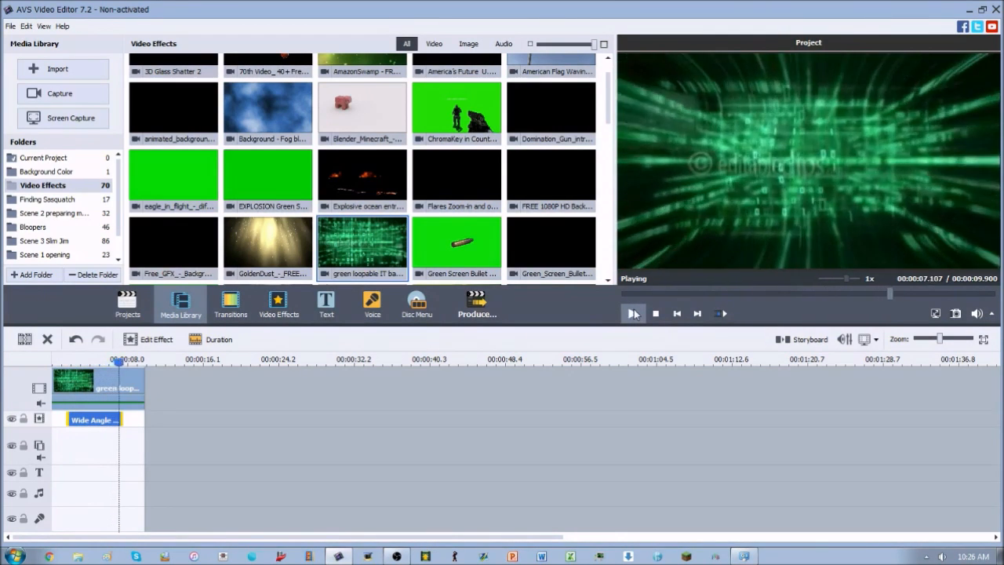
click(632, 313)
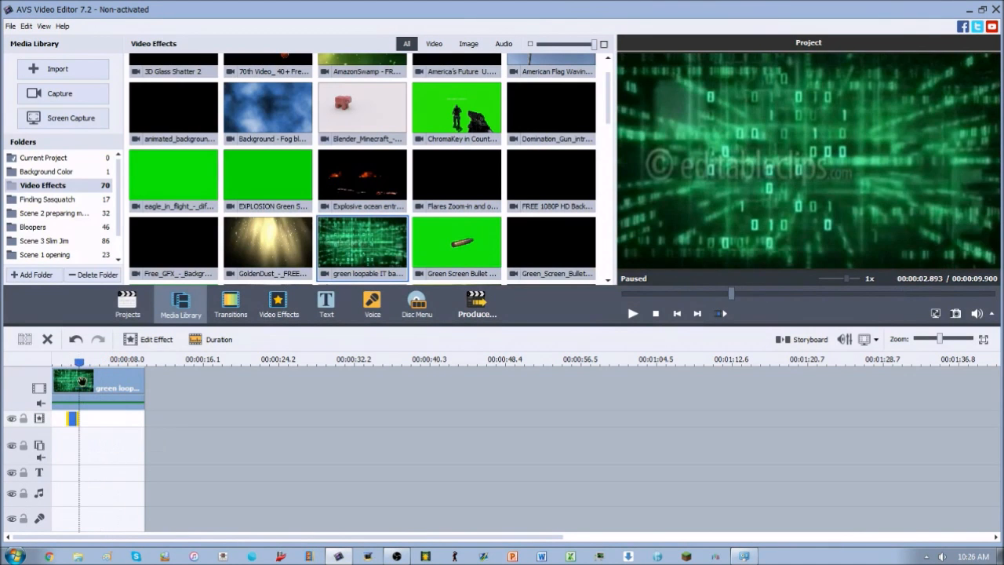
click(632, 313)
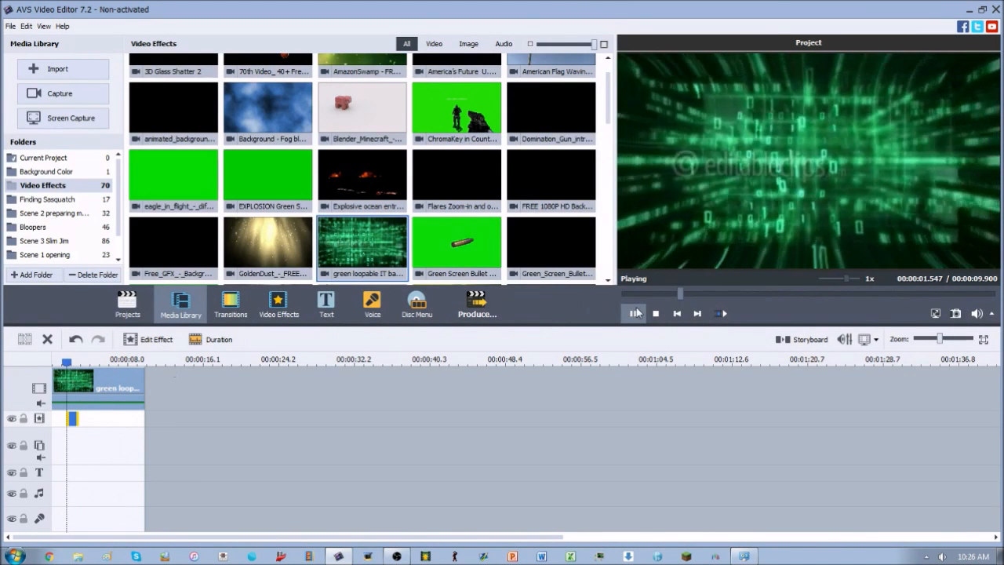
click(633, 313)
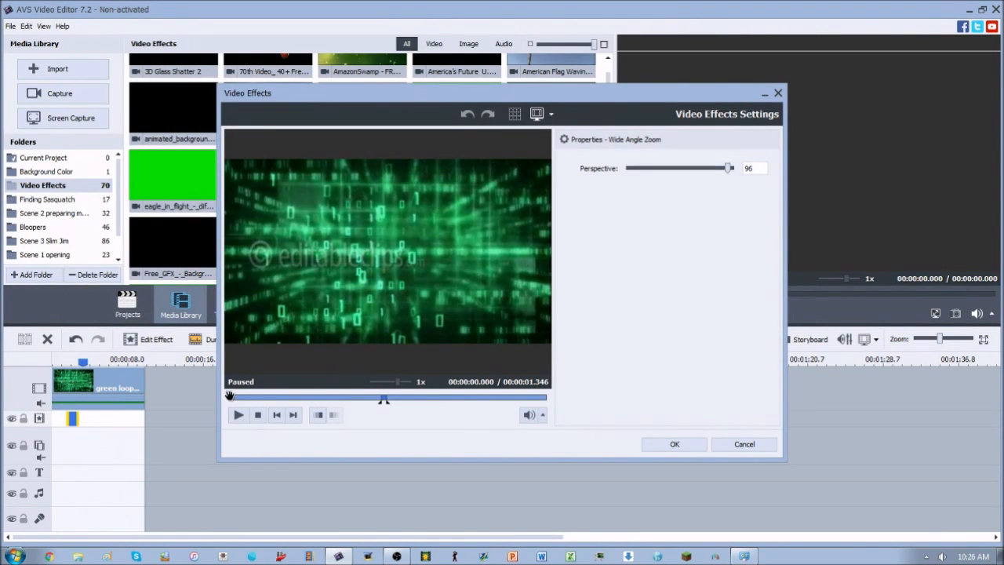
Close the effect settings and show the video effects collection
click(238, 415)
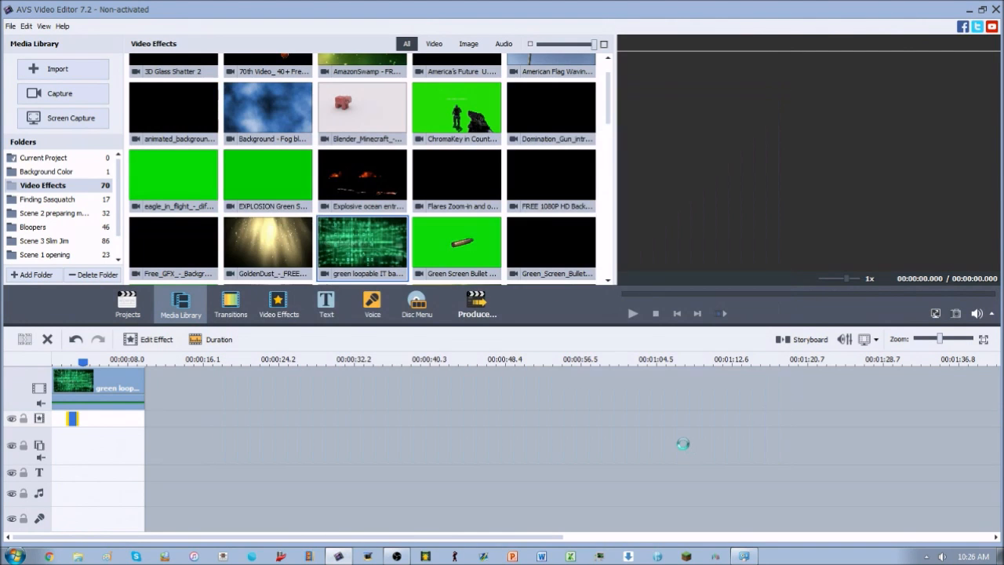
click(279, 304)
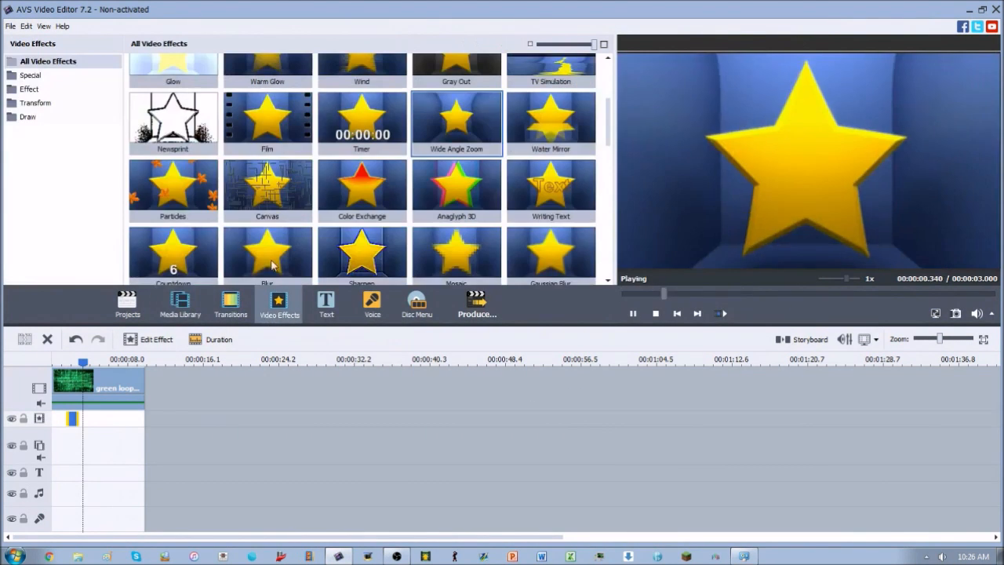